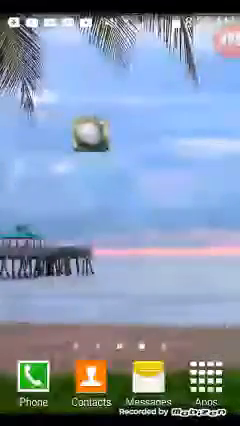
Swipe across the home screens to reach and launch the Determination app
scroll(left, 3)
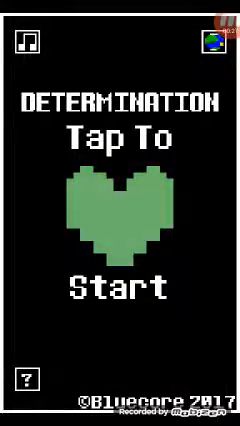
Start Determination from its title screen and play until the Bingo Blitz ad shows
click(120, 210)
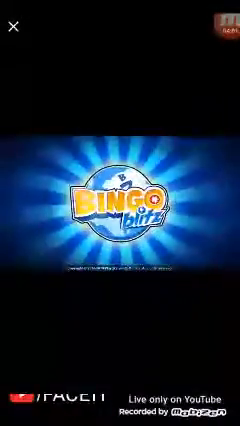
Close the Bingo Blitz advertisement and return to the Android home screen
click(12, 24)
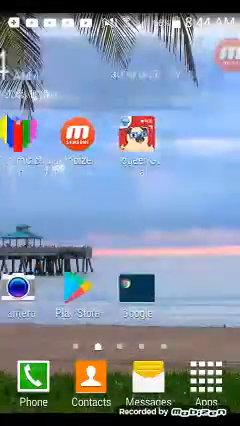
scroll(left, 3)
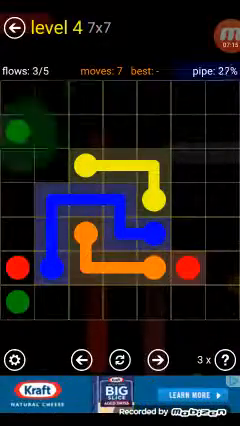
Draw a pipe joining one of the remaining coloured dot pairs on the 7x7 grid
drag(32, 130, 32, 100)
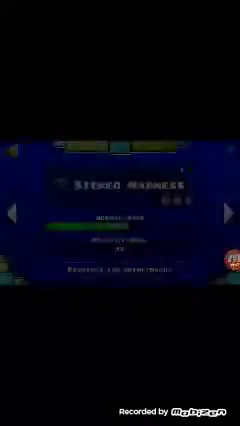
Page through the level list past Dry Out and Clutterfunk and start a level
click(224, 212)
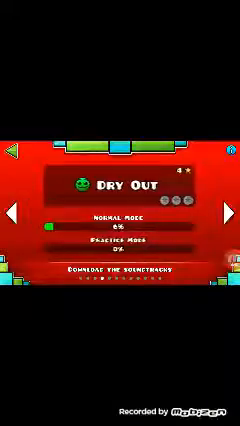
click(224, 212)
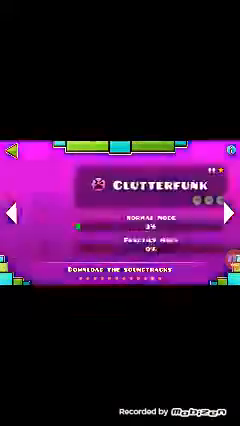
click(16, 212)
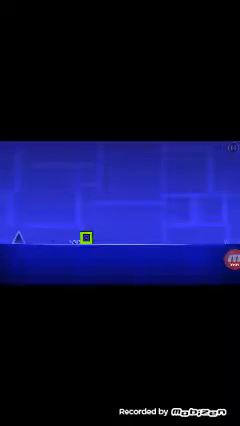
Play the level, leave Geometry Dash and reach the Geometry Dash Meltdown store page
scroll(right, 3)
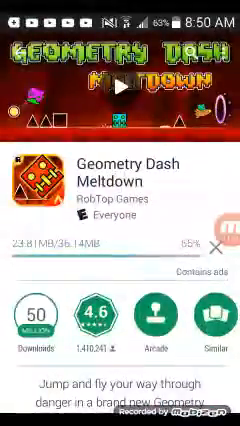
Scroll the Meltdown listing through More by RobTop Games and similar apps, then launch it
scroll(down, 3)
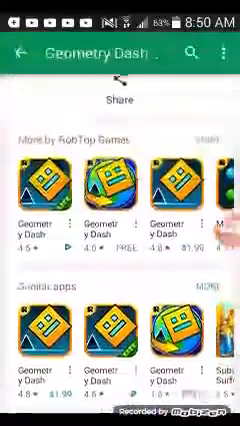
scroll(down, 3)
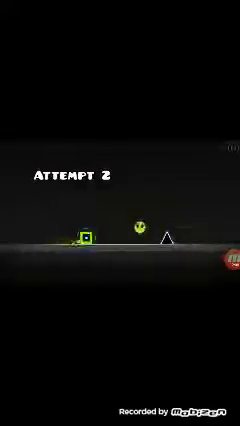
Jump the cube over the spike while playing a Meltdown level, retrying after a crash
click(120, 212)
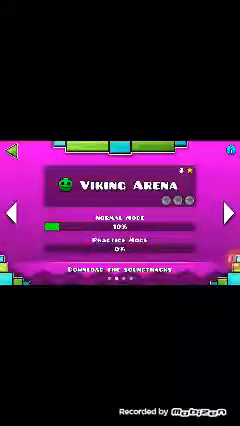
Page forward to Coming Soon, then back through Airborne Robots to The Seven Seas
click(220, 212)
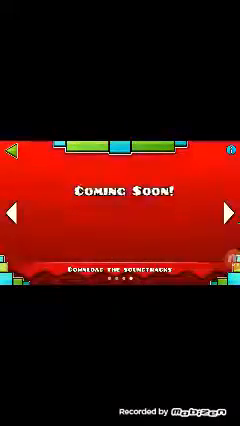
click(224, 210)
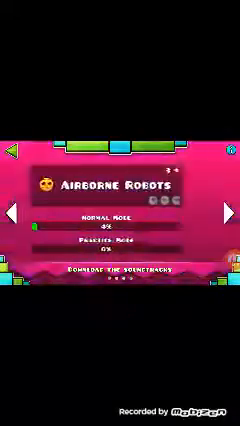
click(222, 204)
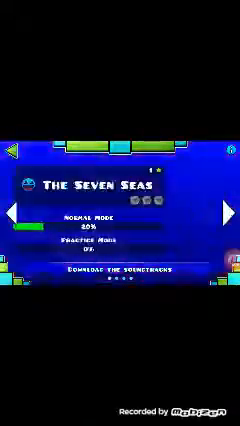